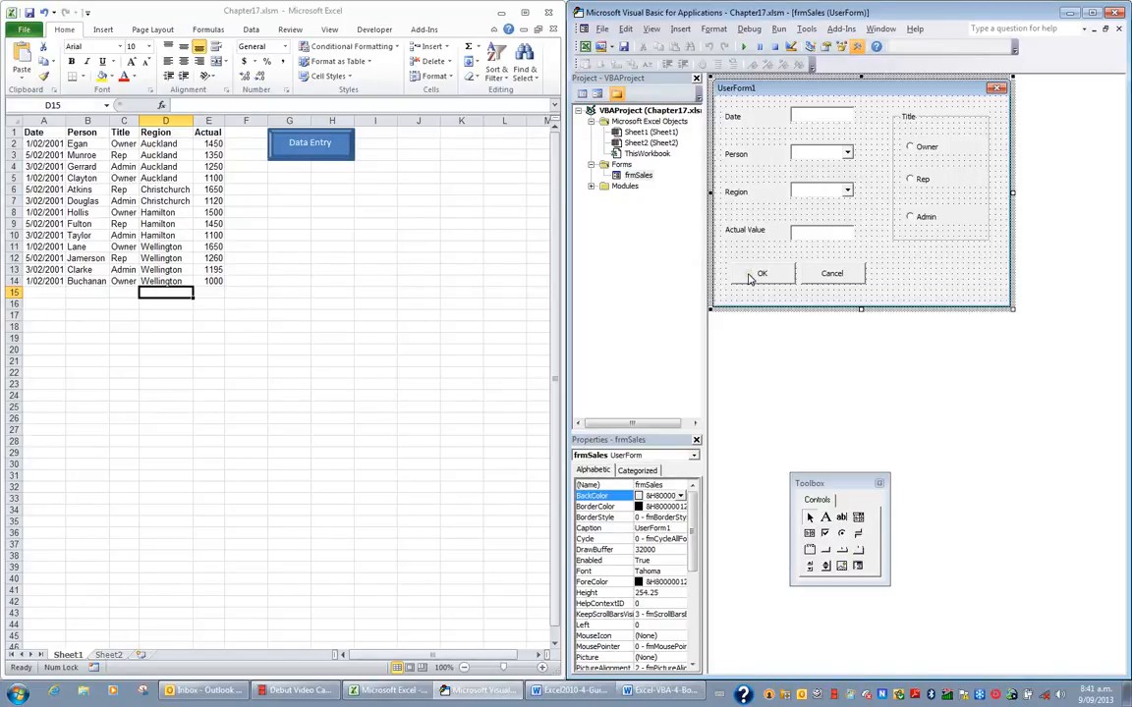
mouse_move(905, 287)
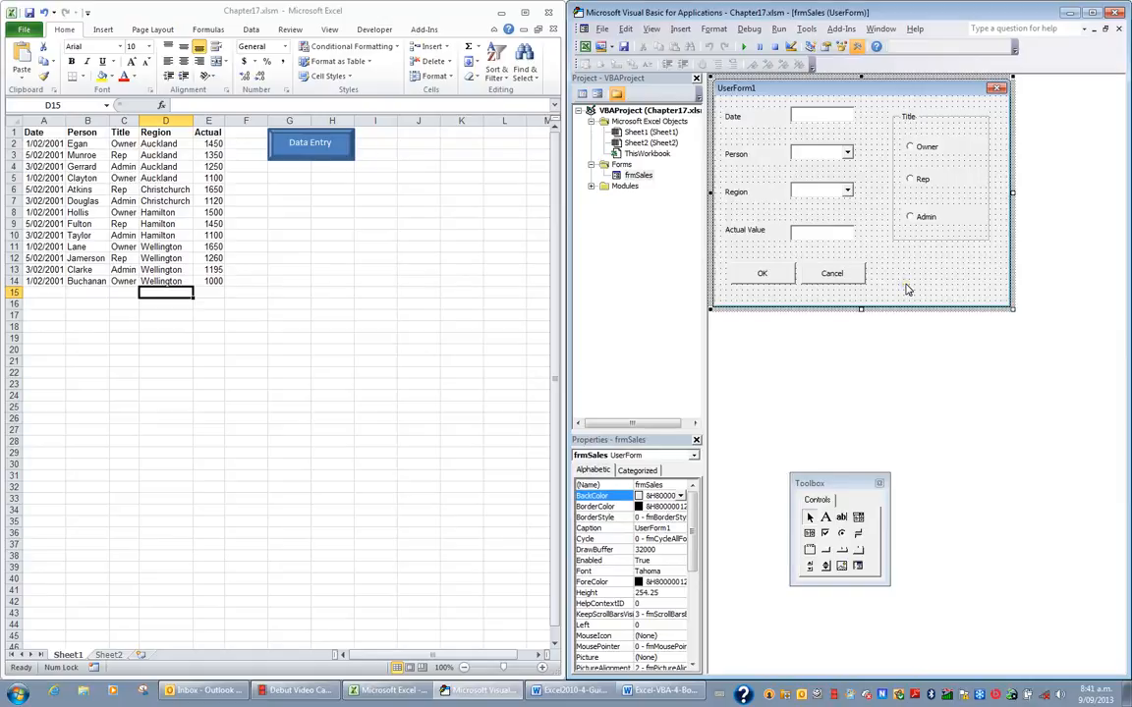
mouse_move(900, 285)
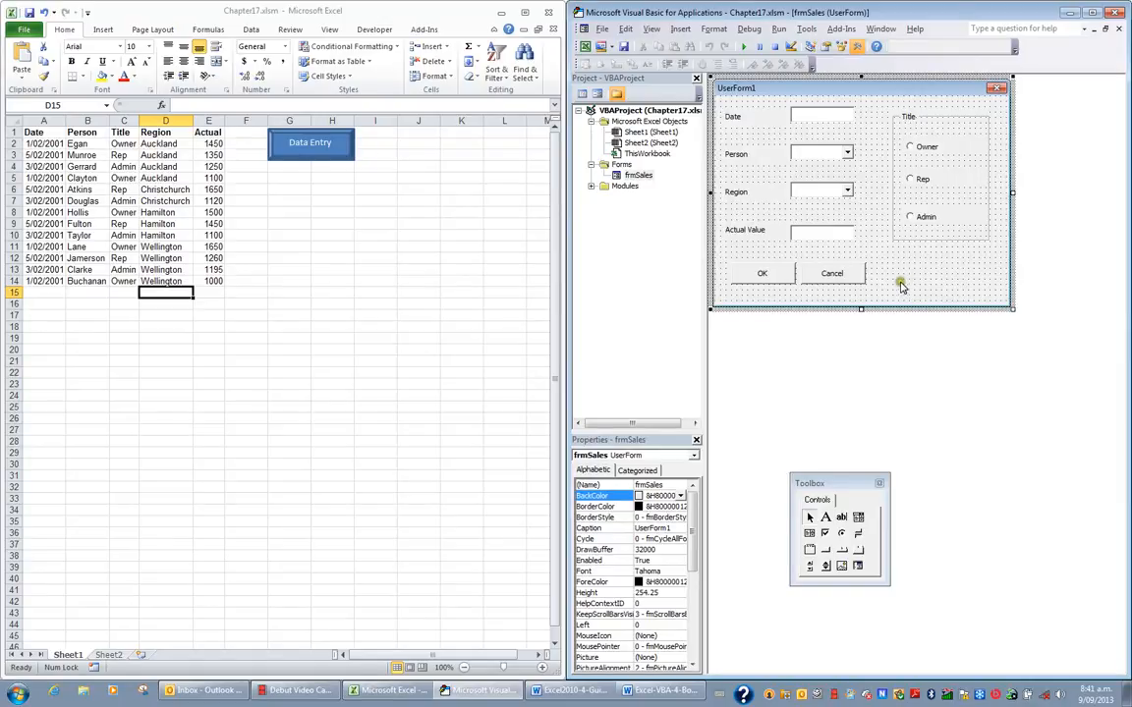
mouse_move(783, 324)
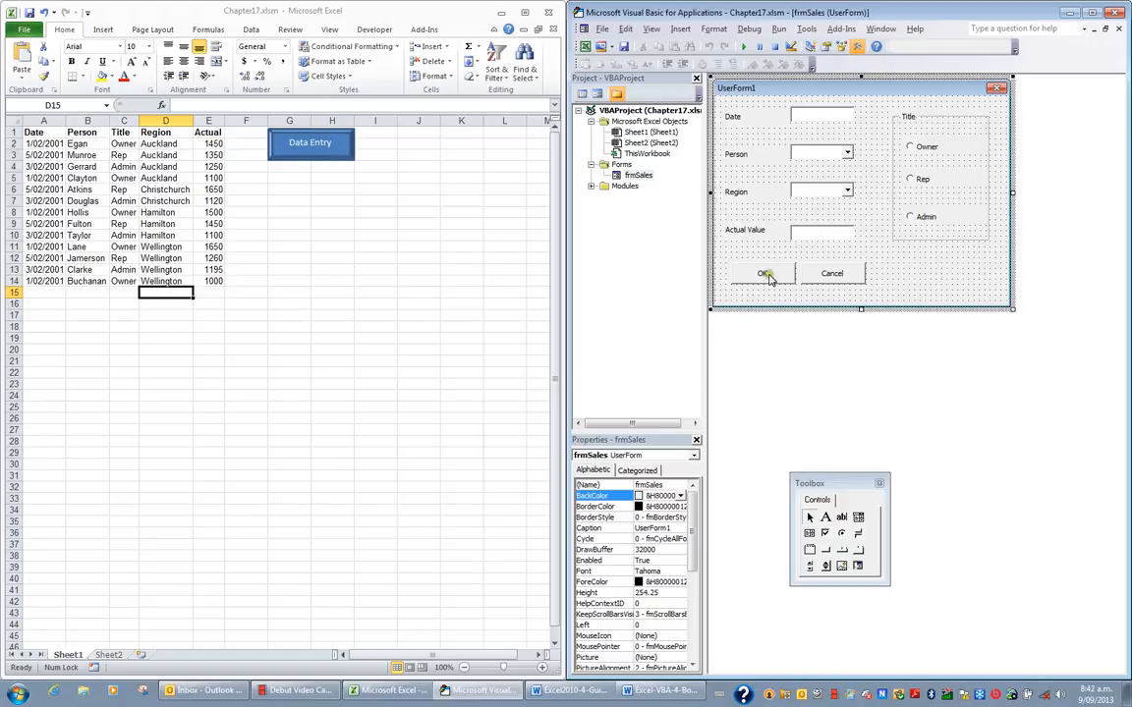
- Add 'Unload frmSales' to the cmdOK_Click procedure and return to the form design
double_click(765, 273)
type("unload")
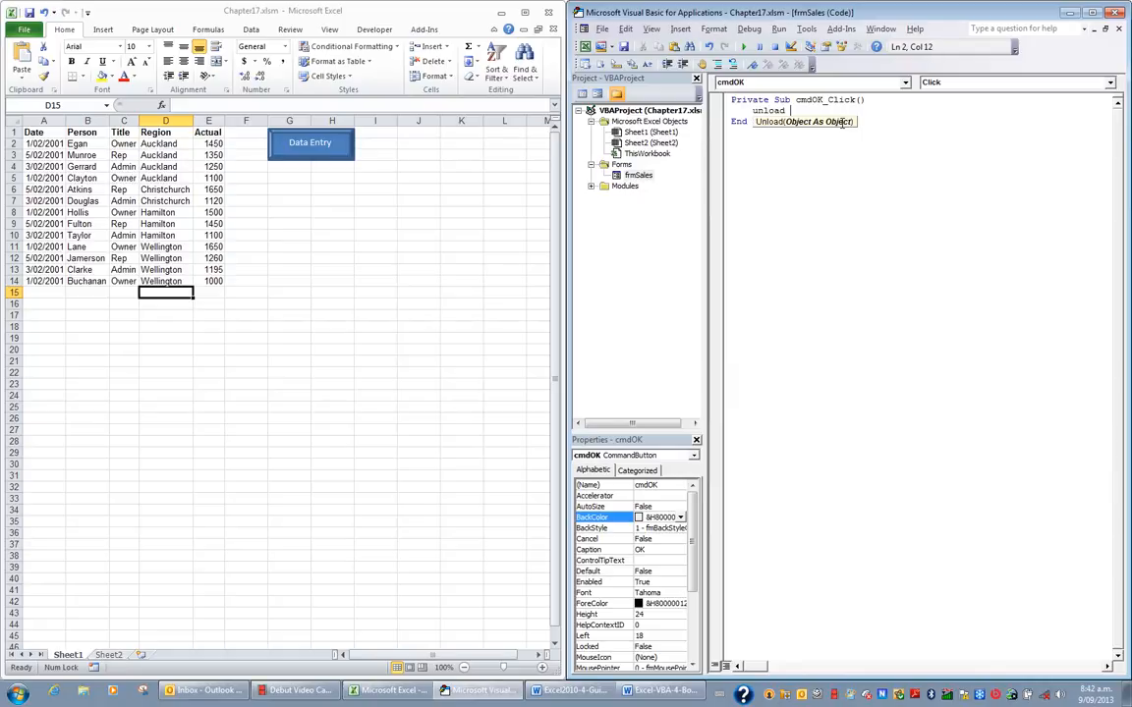
type("frmSales")
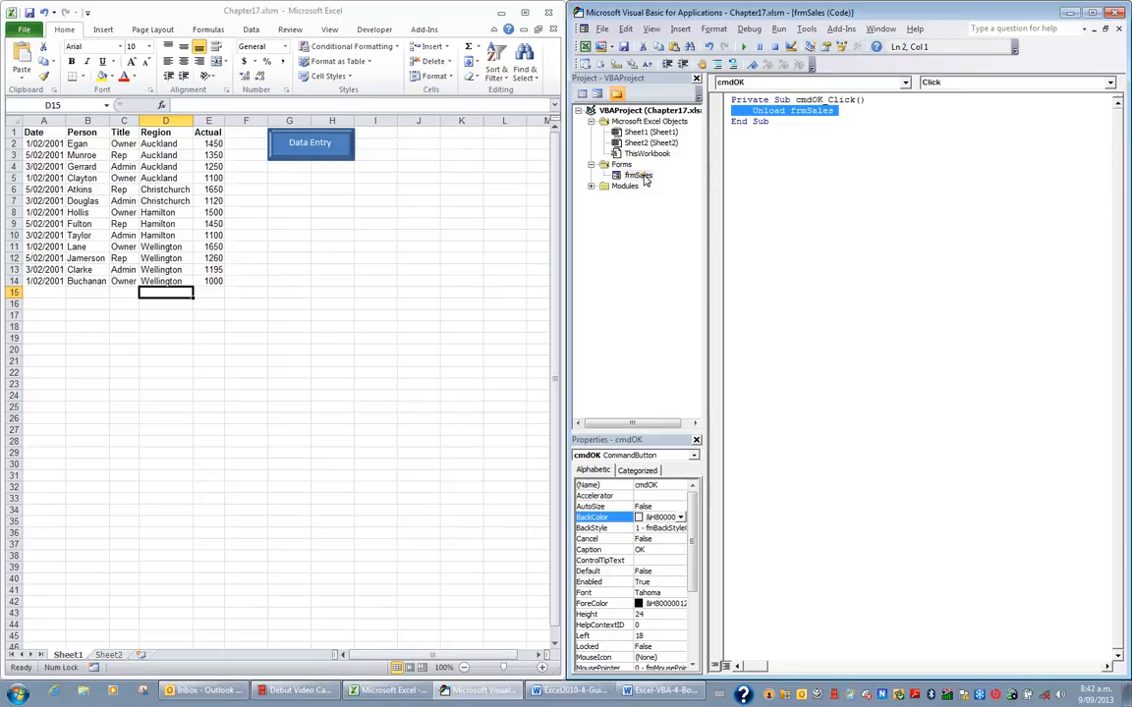
double_click(637, 175)
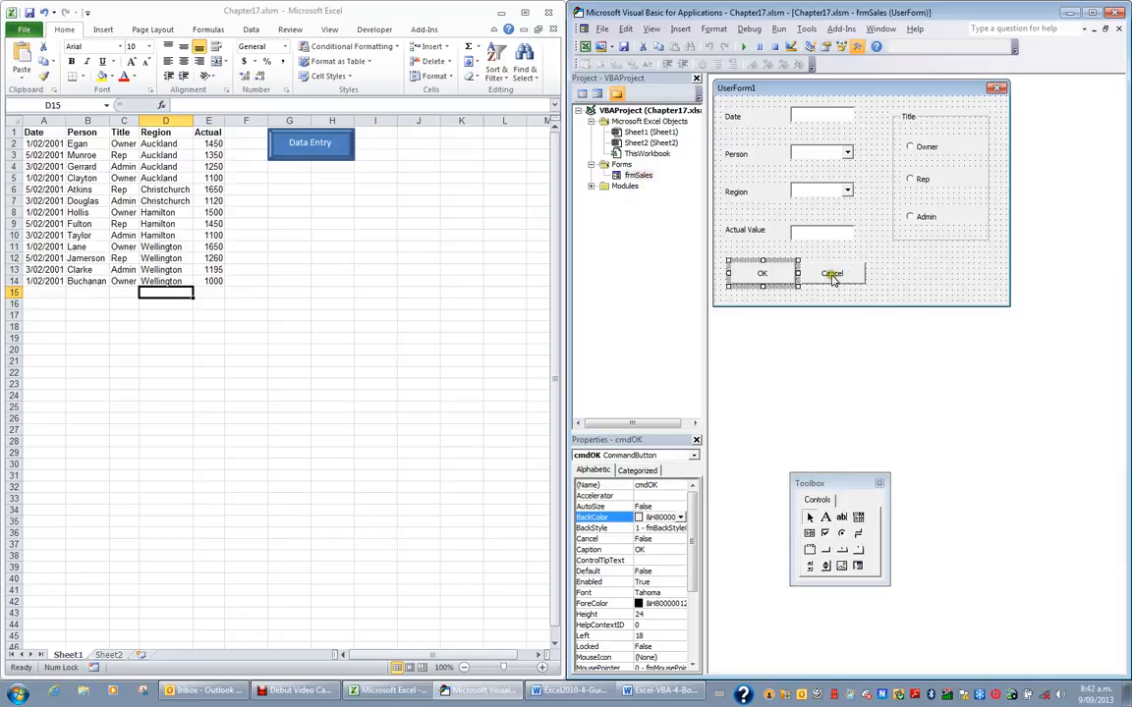
mouse_move(843, 279)
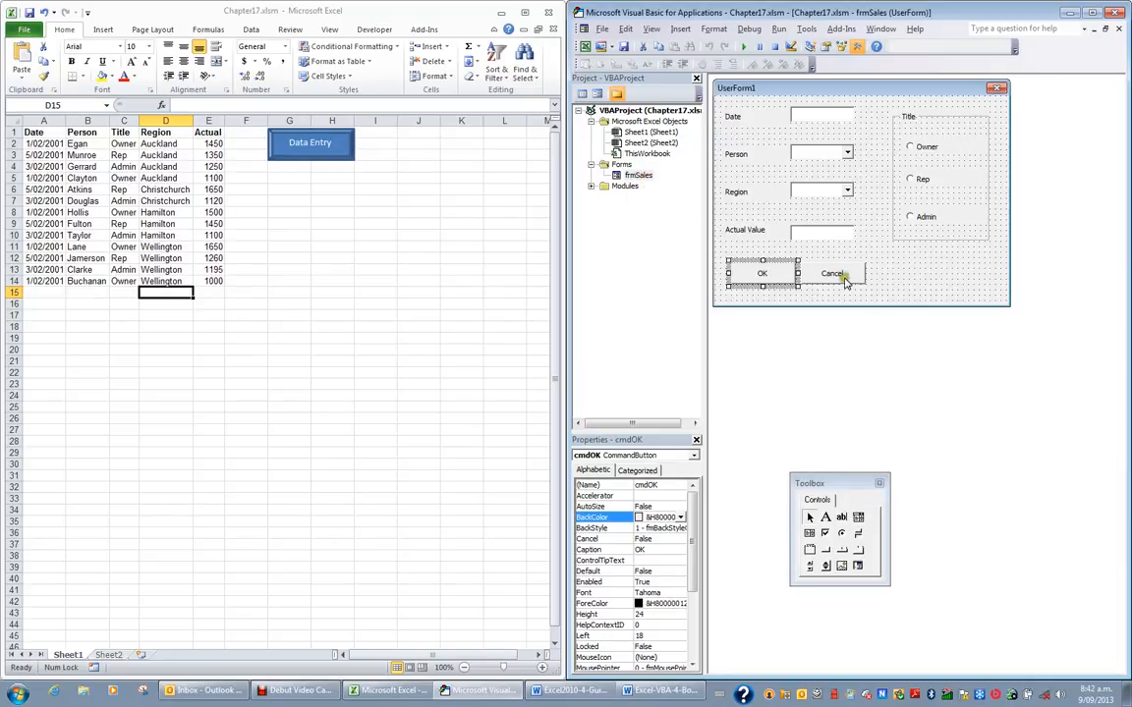
- Open the empty cmdCancel_Click procedure from the Cancel button on frmSales
left_click(833, 273)
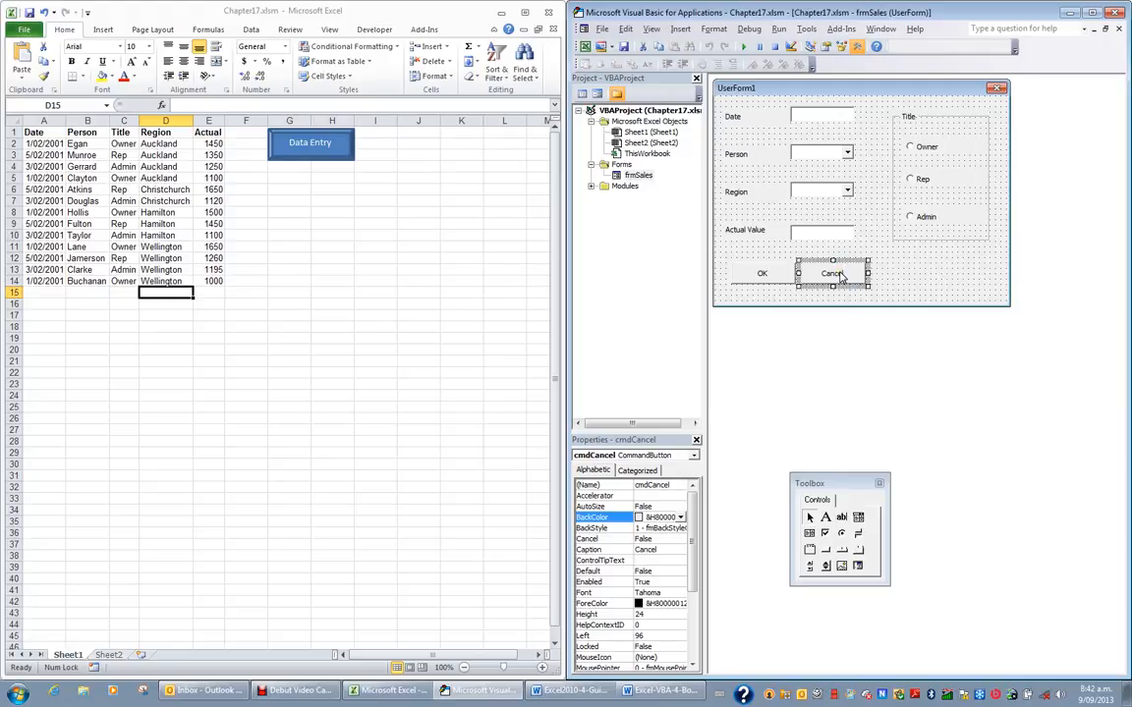
double_click(832, 273)
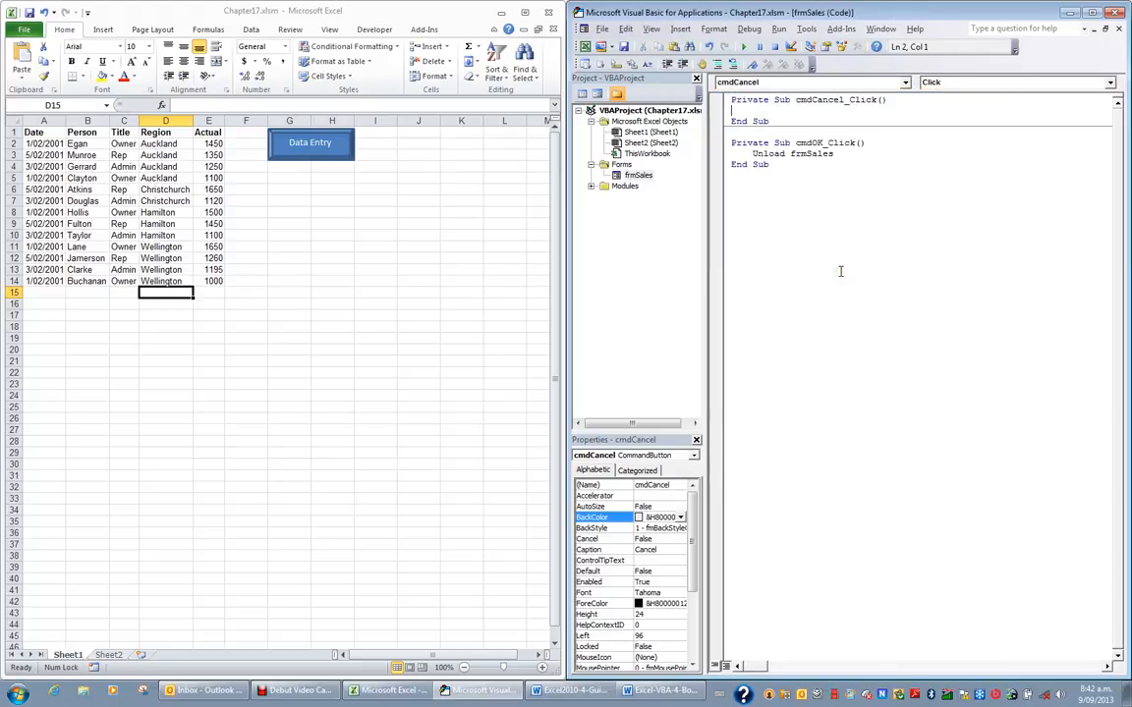
- Add 'Unload frmSales' to cmdCancel_Click and return to the form design
type("Unload frmSales")
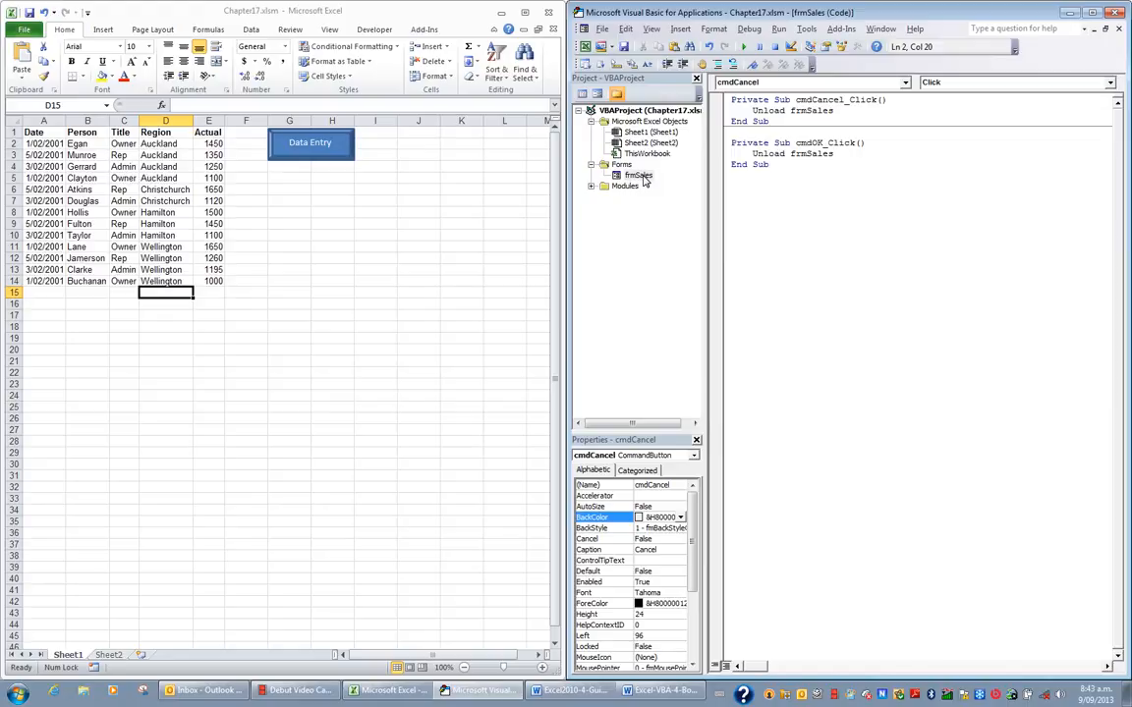
double_click(638, 175)
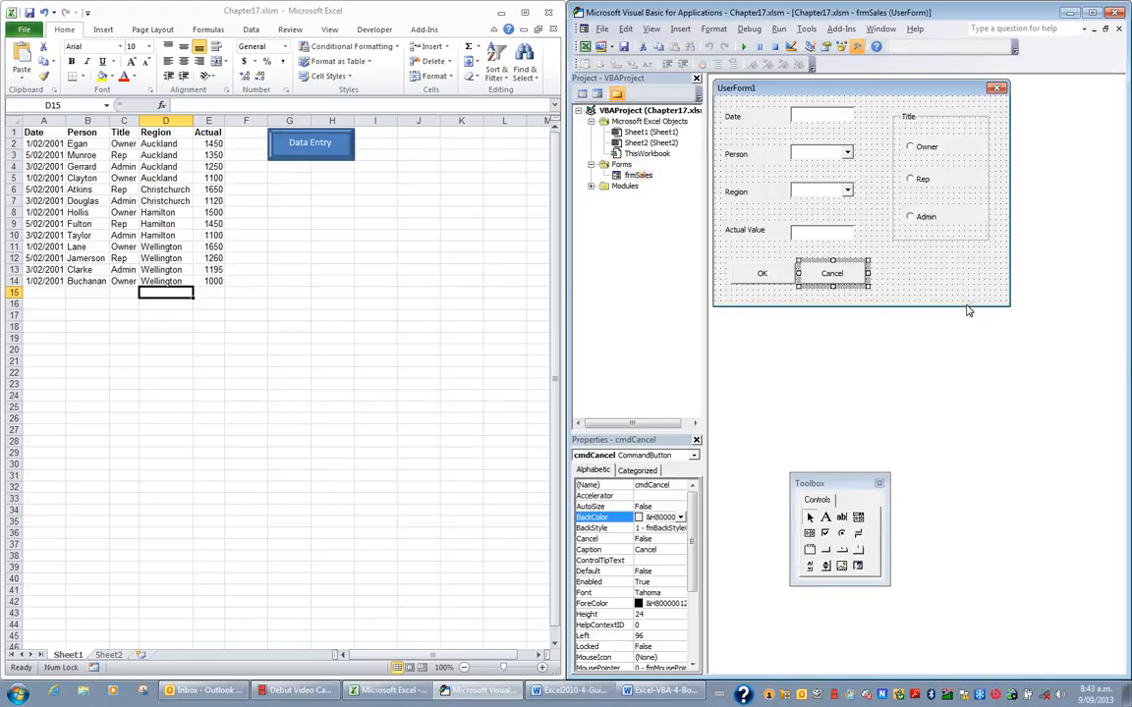
- Run frmSales, confirm Cancel closes it, and run the form again
left_click(744, 46)
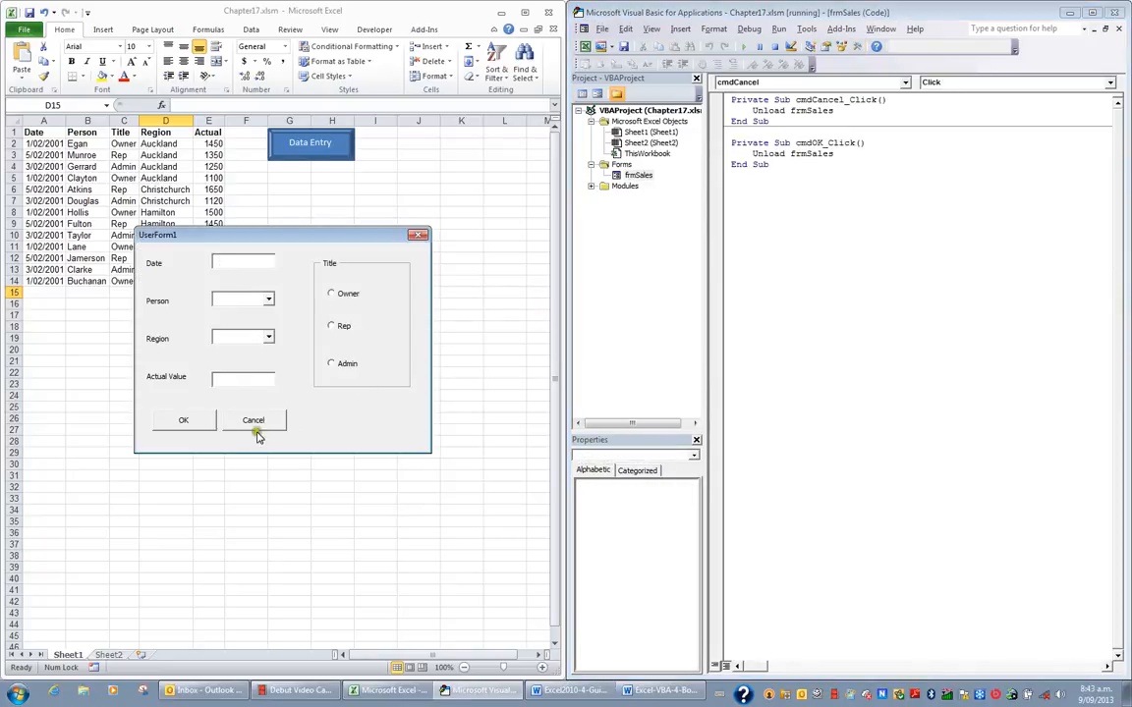
left_click(253, 419)
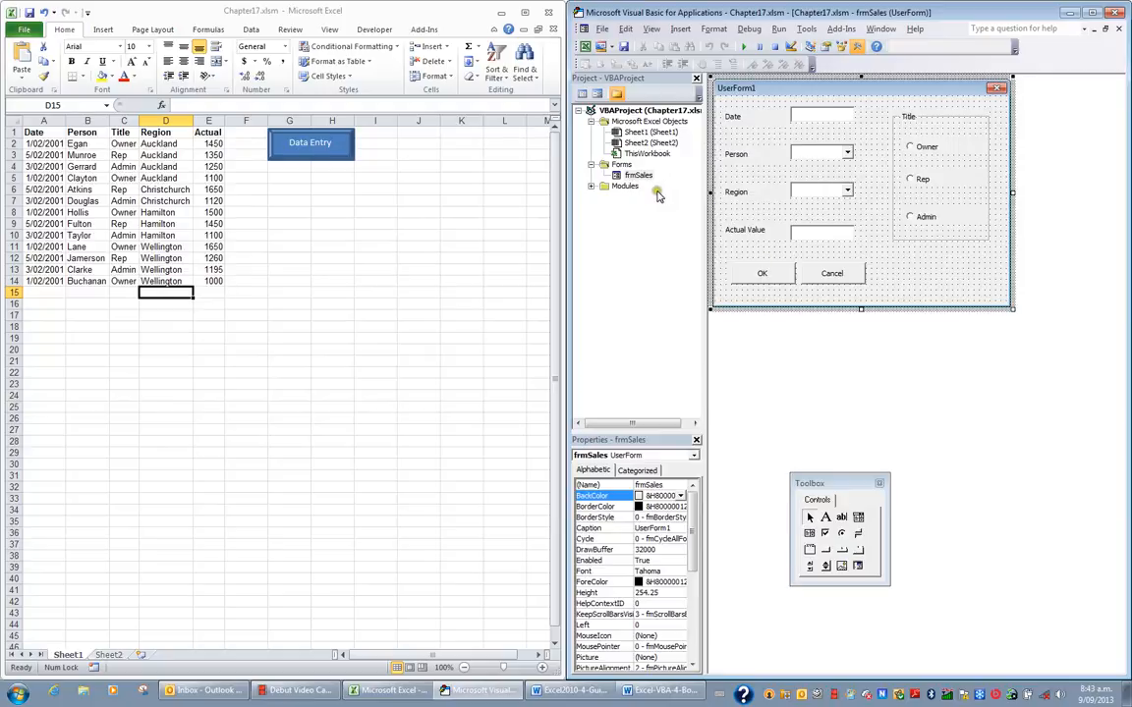
left_click(744, 46)
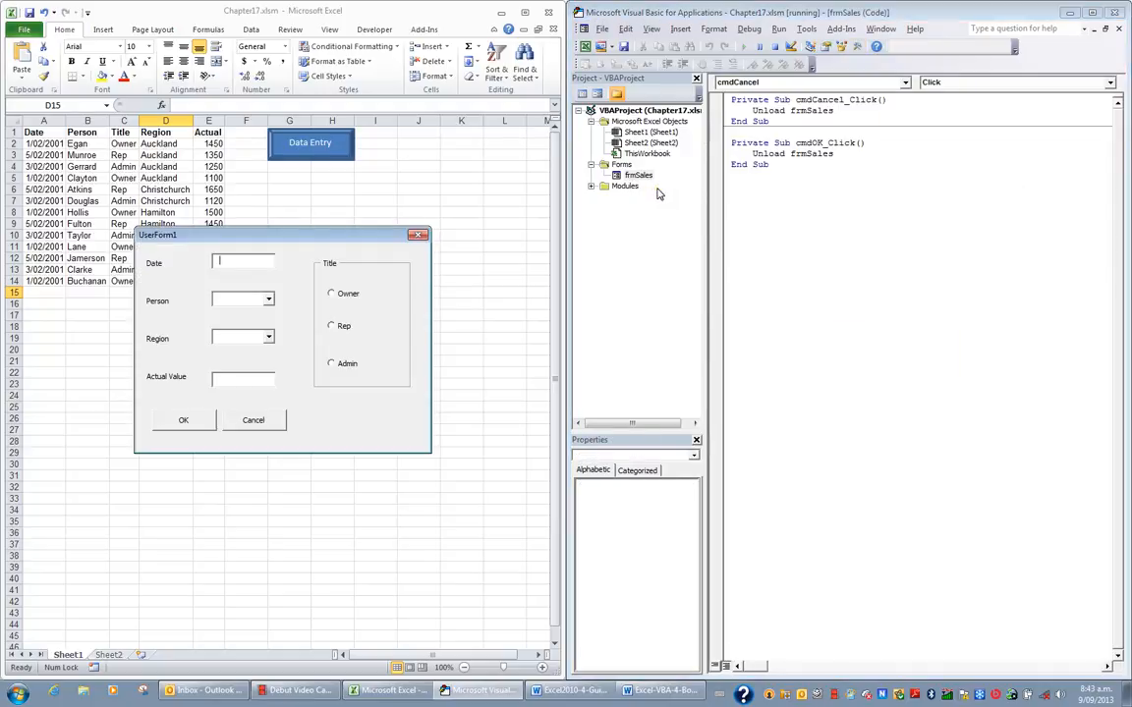